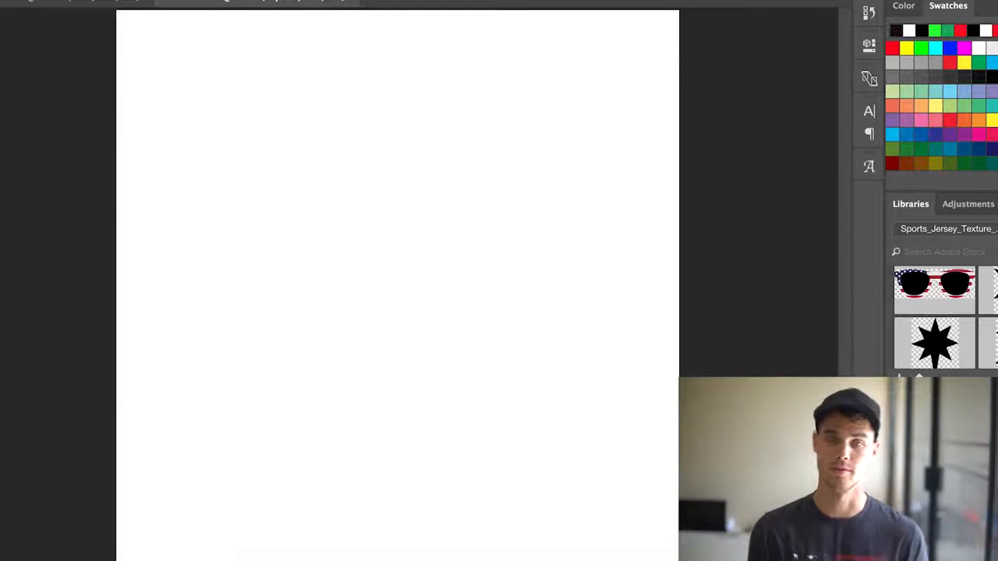
Step: Write the heading 'Where's This Going??' on the blank canvas
{"action": "type", "text": "Where's This Going??"}
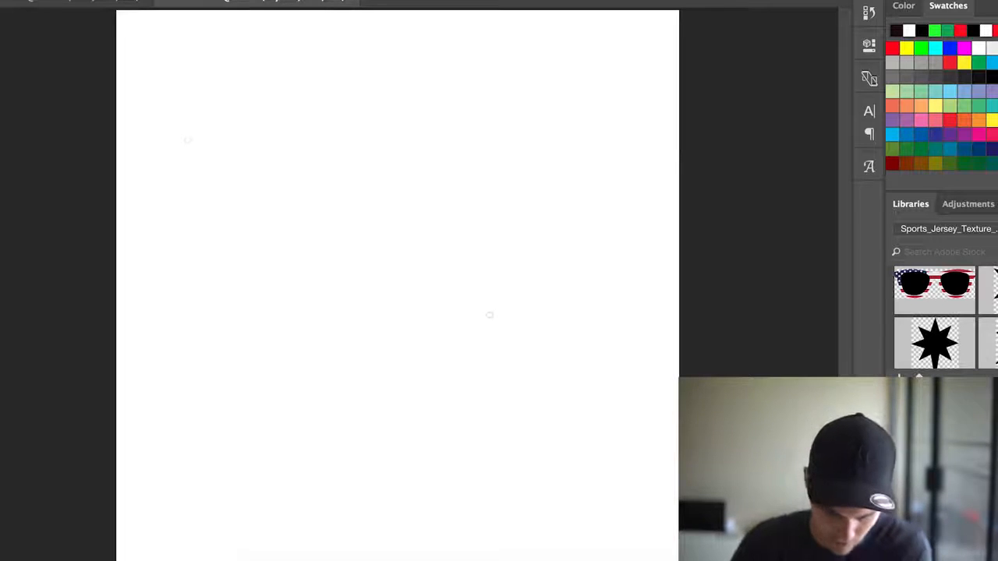
{"action": "mouse_move", "coordinate": [169, 110]}
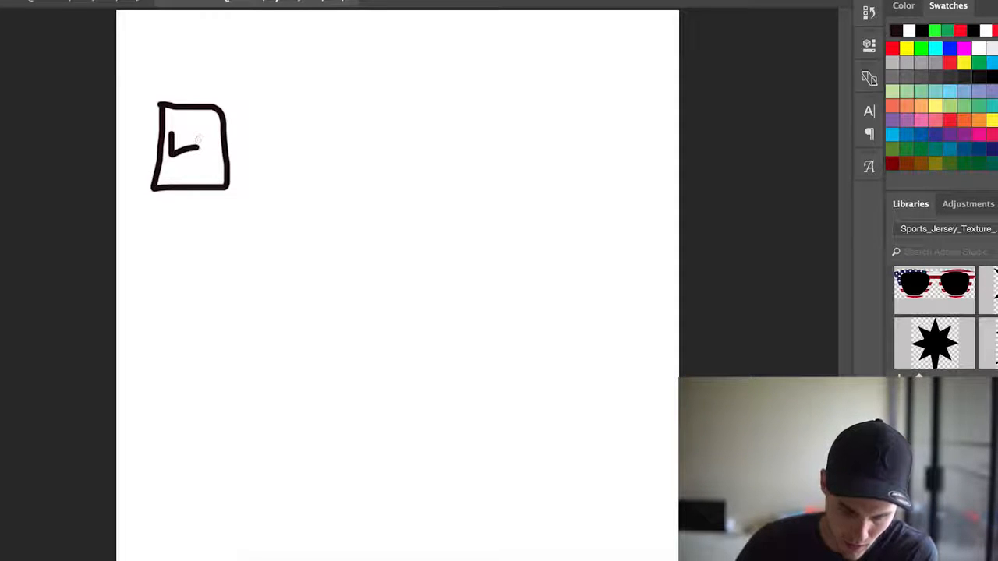
Step: Complete 'LT' inside the box and handwrite '$10-30' above it
{"action": "left_click_drag", "start_coordinate": [200, 125], "coordinate": [219, 144]}
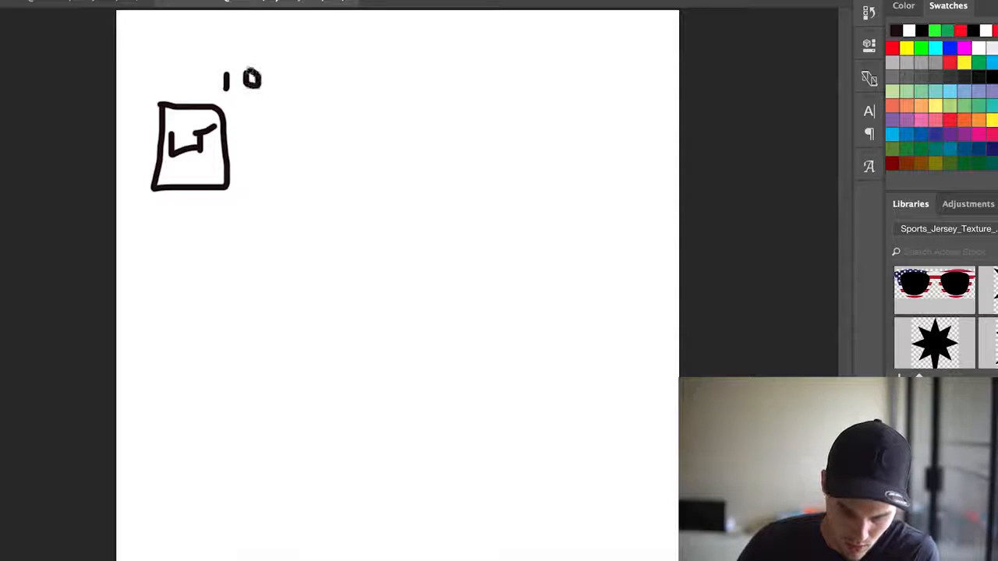
{"action": "left_click_drag", "start_coordinate": [265, 75], "coordinate": [293, 70]}
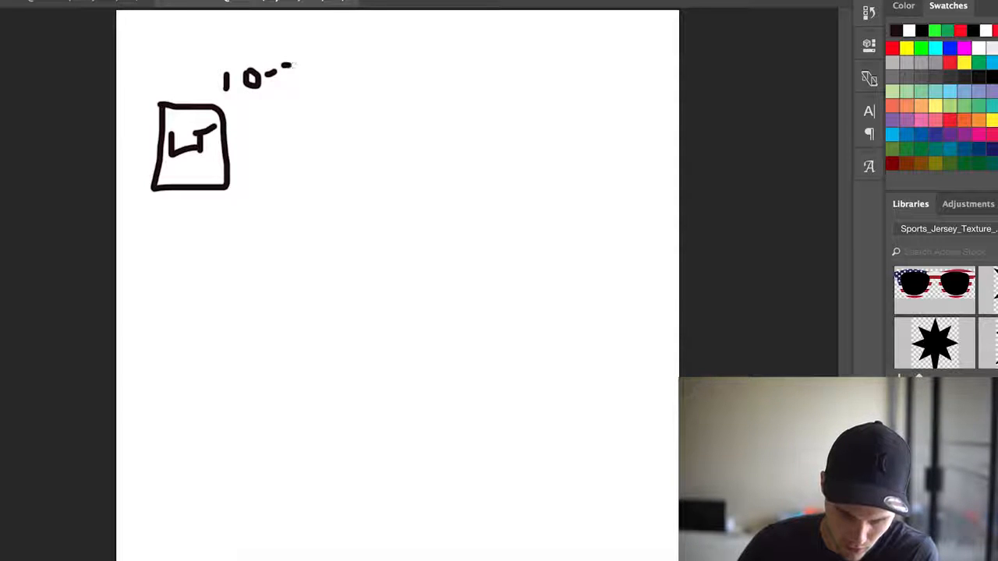
{"action": "left_click_drag", "start_coordinate": [281, 75], "coordinate": [320, 78]}
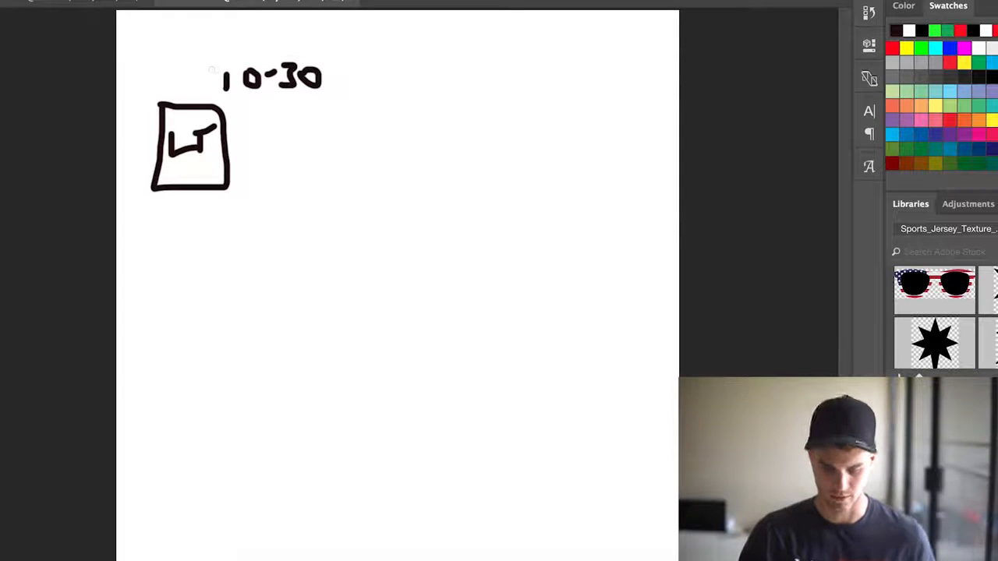
{"action": "left_click_drag", "start_coordinate": [211, 70], "coordinate": [226, 86]}
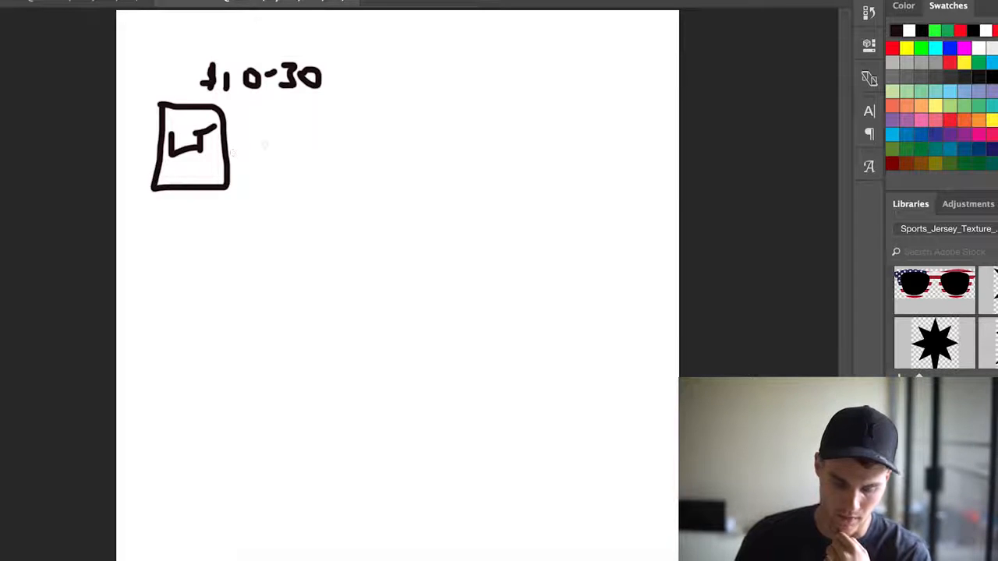
Step: Sketch a small product circle below right of the box and arrows into and down from the box
{"action": "left_click_drag", "start_coordinate": [206, 210], "coordinate": [237, 218]}
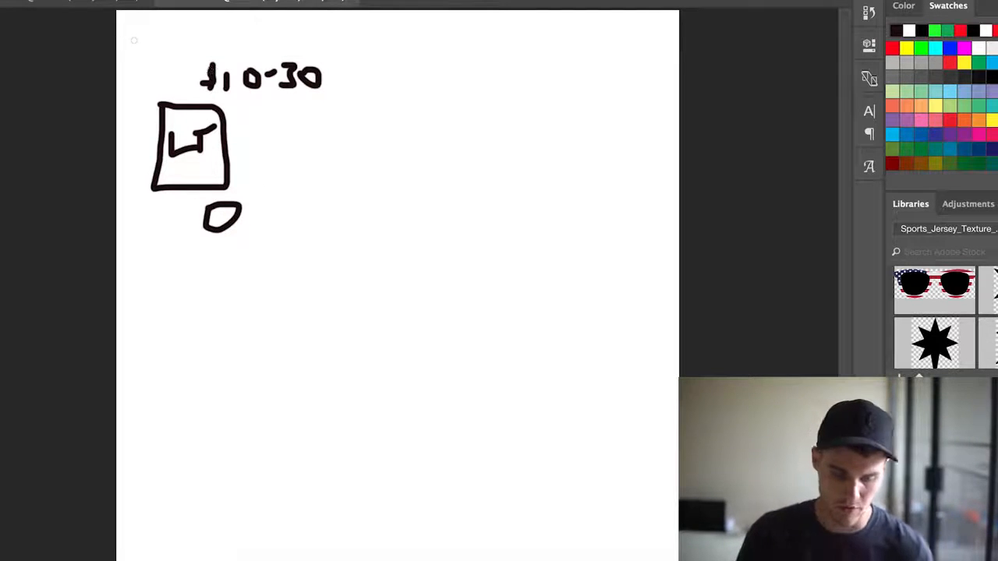
{"action": "left_click_drag", "start_coordinate": [148, 39], "coordinate": [141, 94]}
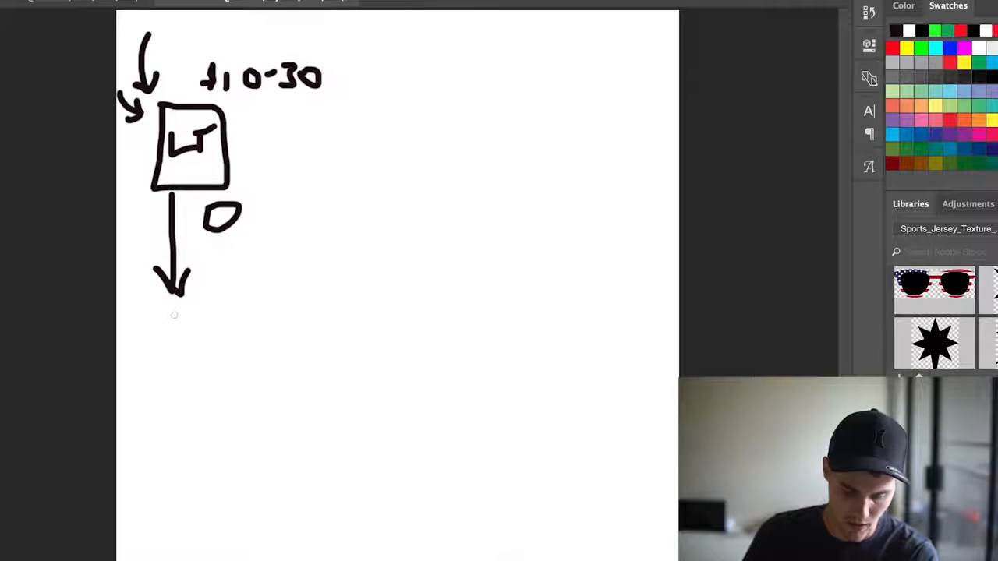
Step: Draw a downward arrow from the circle and letter 'E' and 'R' under the arrow ends
{"action": "left_click_drag", "start_coordinate": [163, 312], "coordinate": [179, 340]}
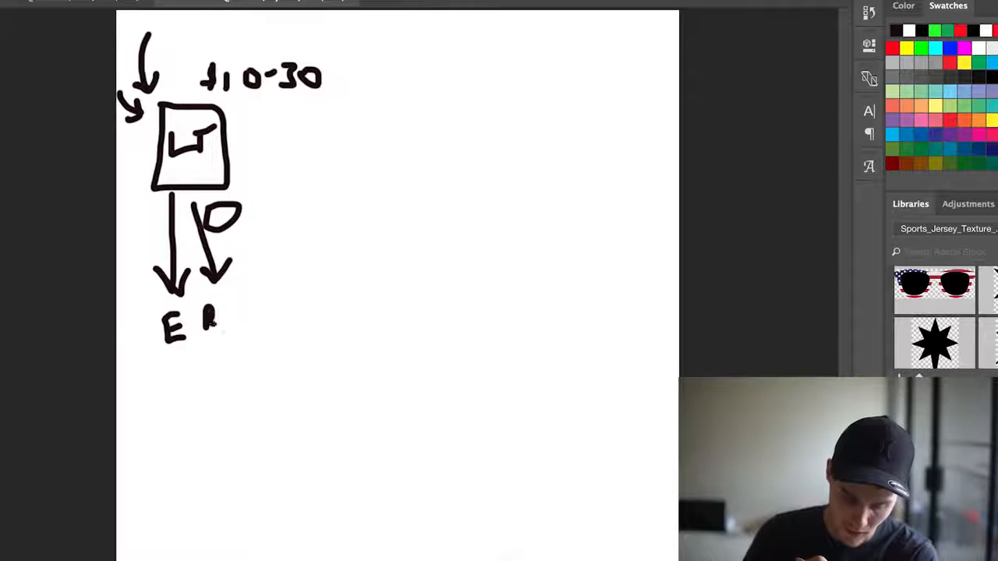
{"action": "left_click_drag", "start_coordinate": [211, 315], "coordinate": [234, 328]}
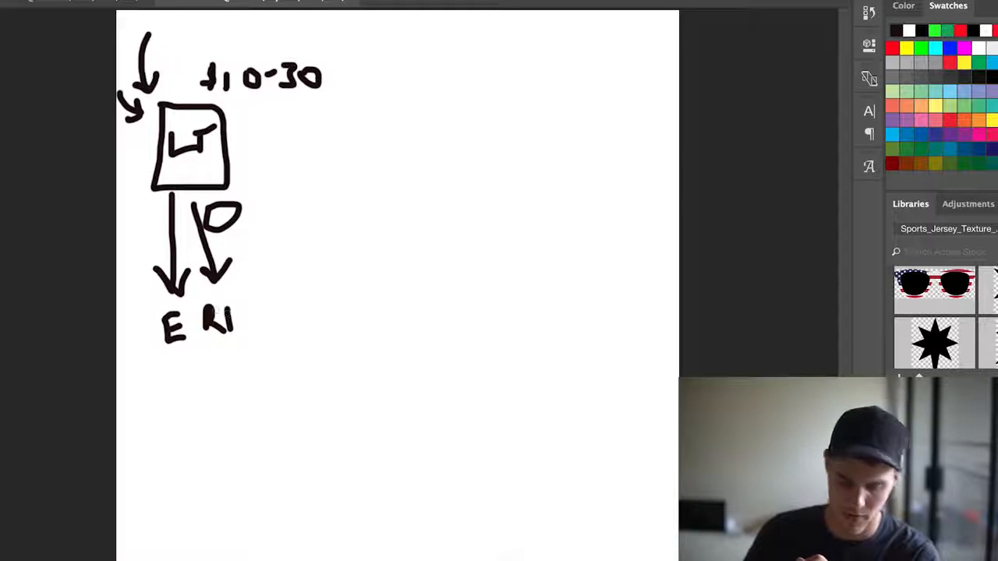